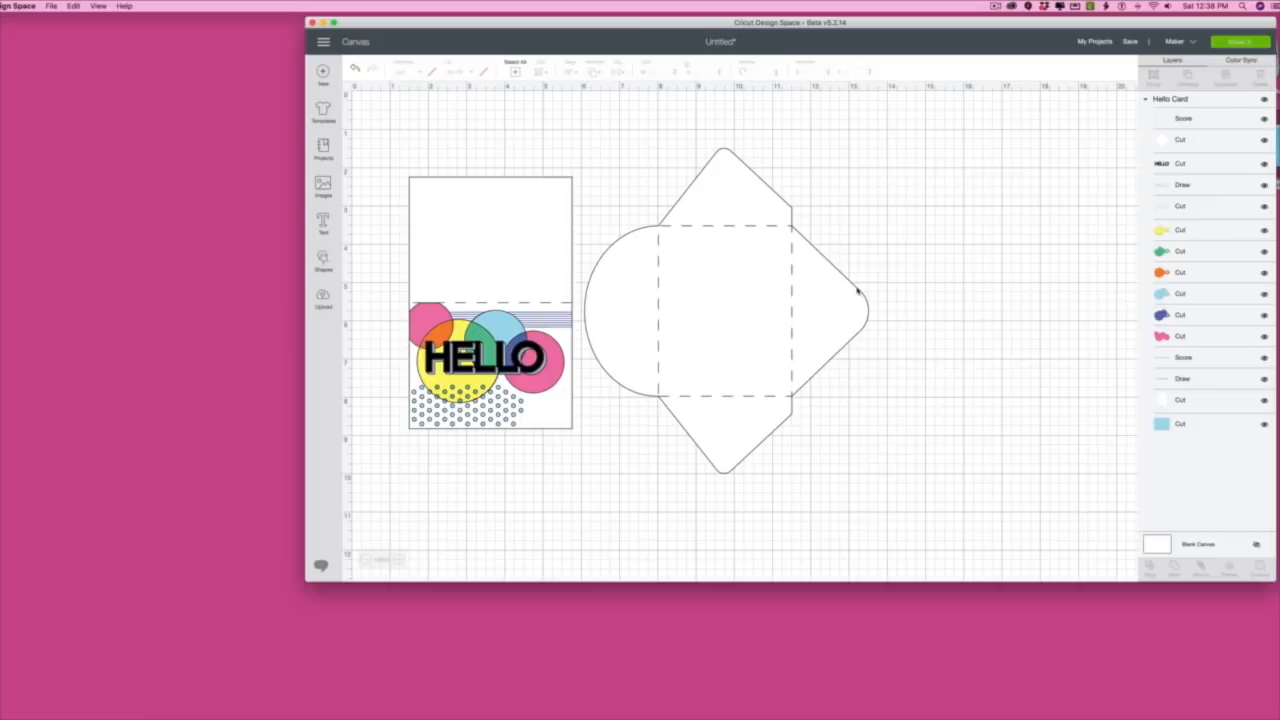
{"action": "mouse_move", "coordinate": [815, 48]}
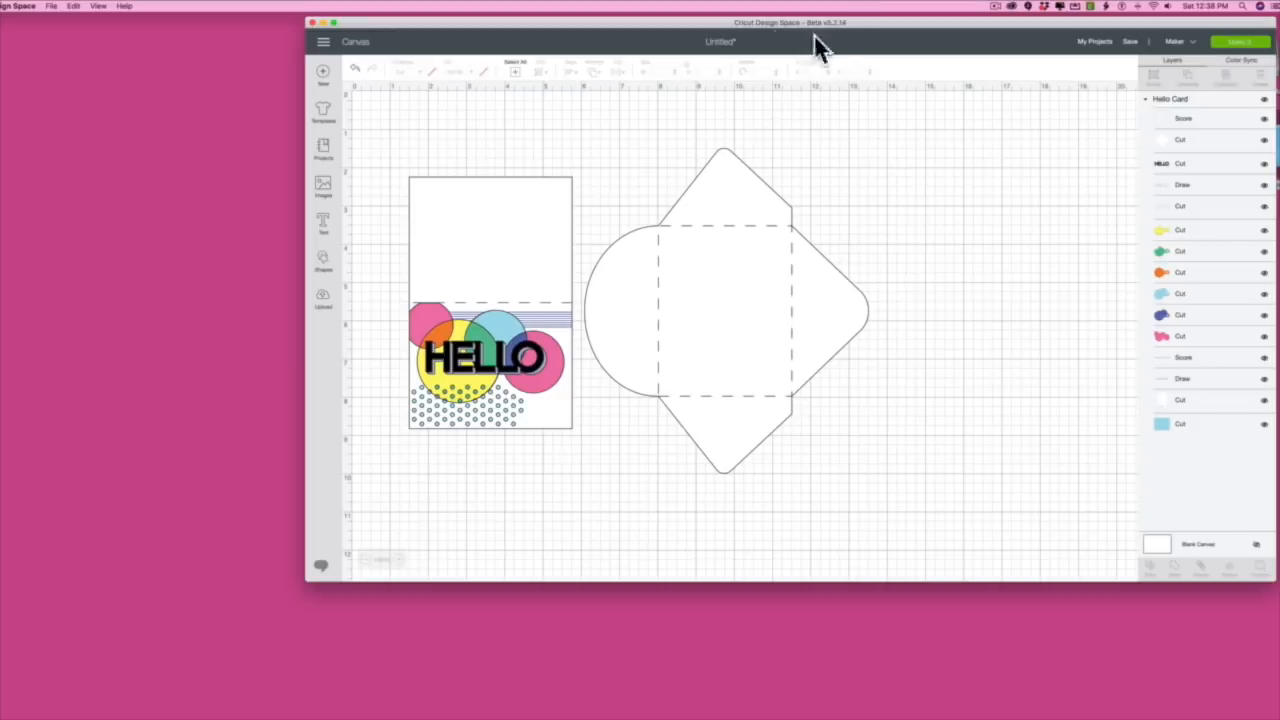
{"action": "mouse_move", "coordinate": [818, 48]}
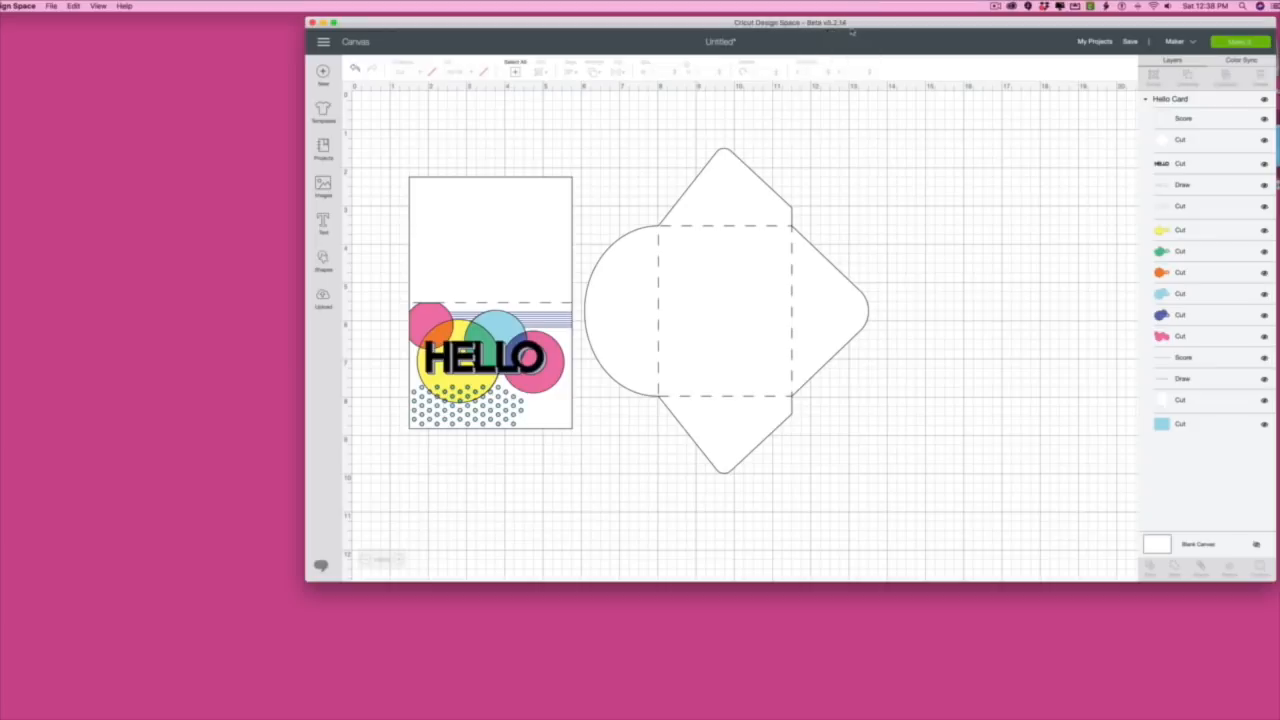
{"action": "mouse_move", "coordinate": [814, 52]}
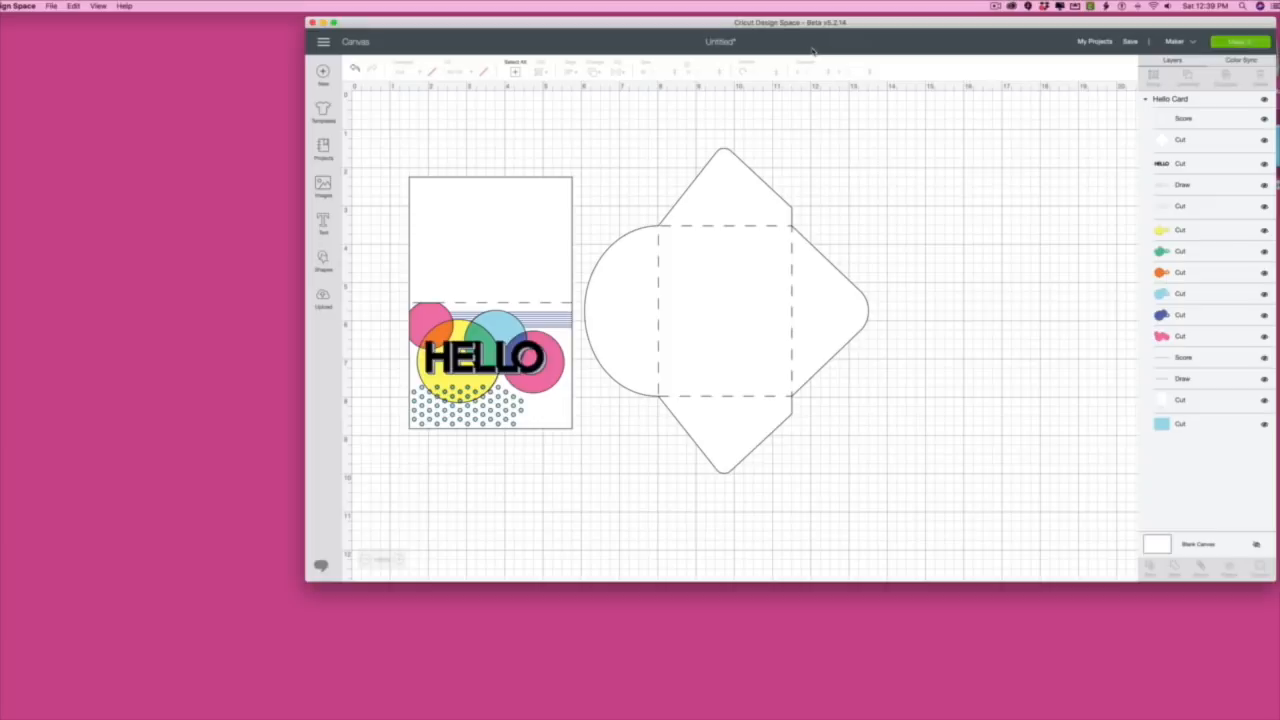
{"action": "mouse_move", "coordinate": [810, 52]}
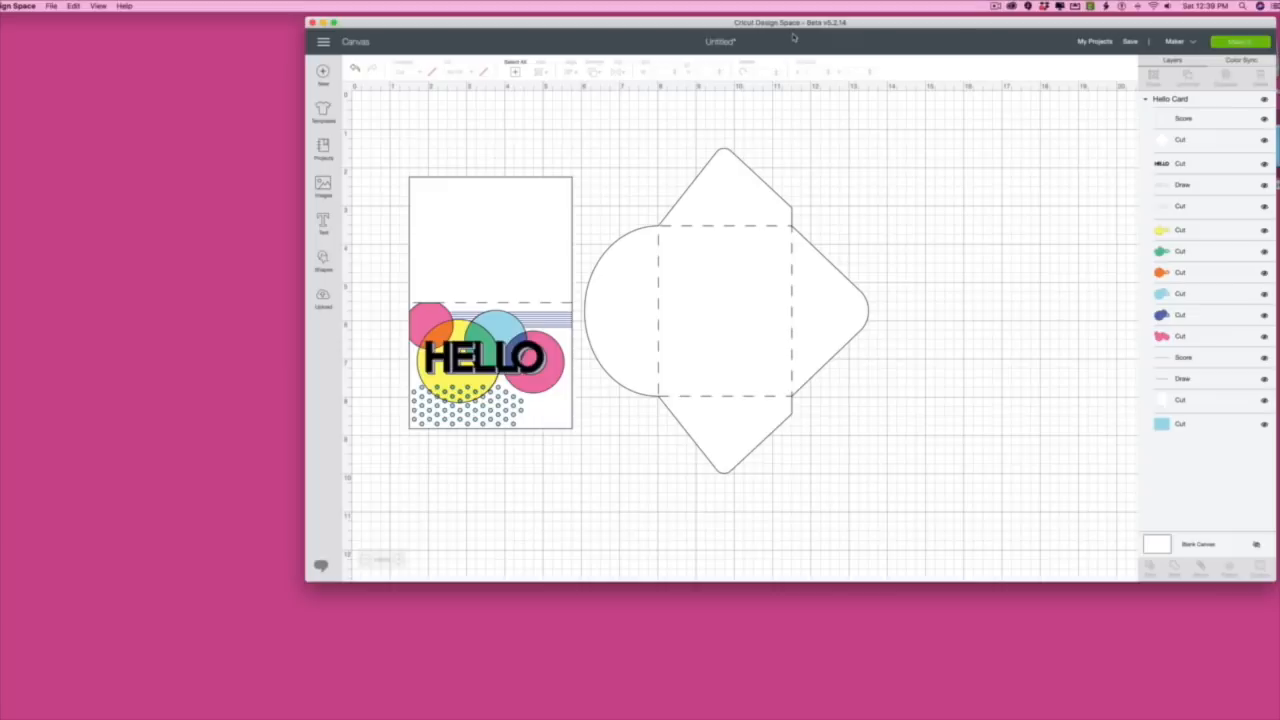
{"action": "mouse_move", "coordinate": [795, 231]}
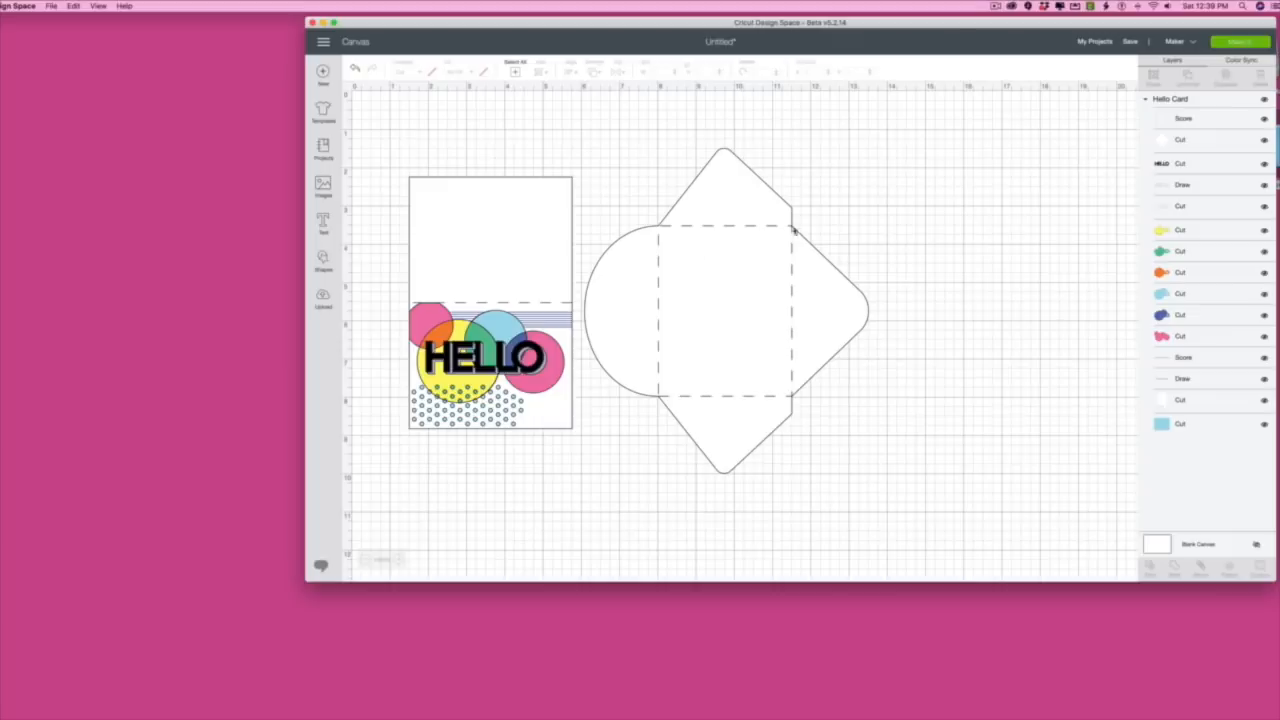
{"action": "mouse_move", "coordinate": [635, 343]}
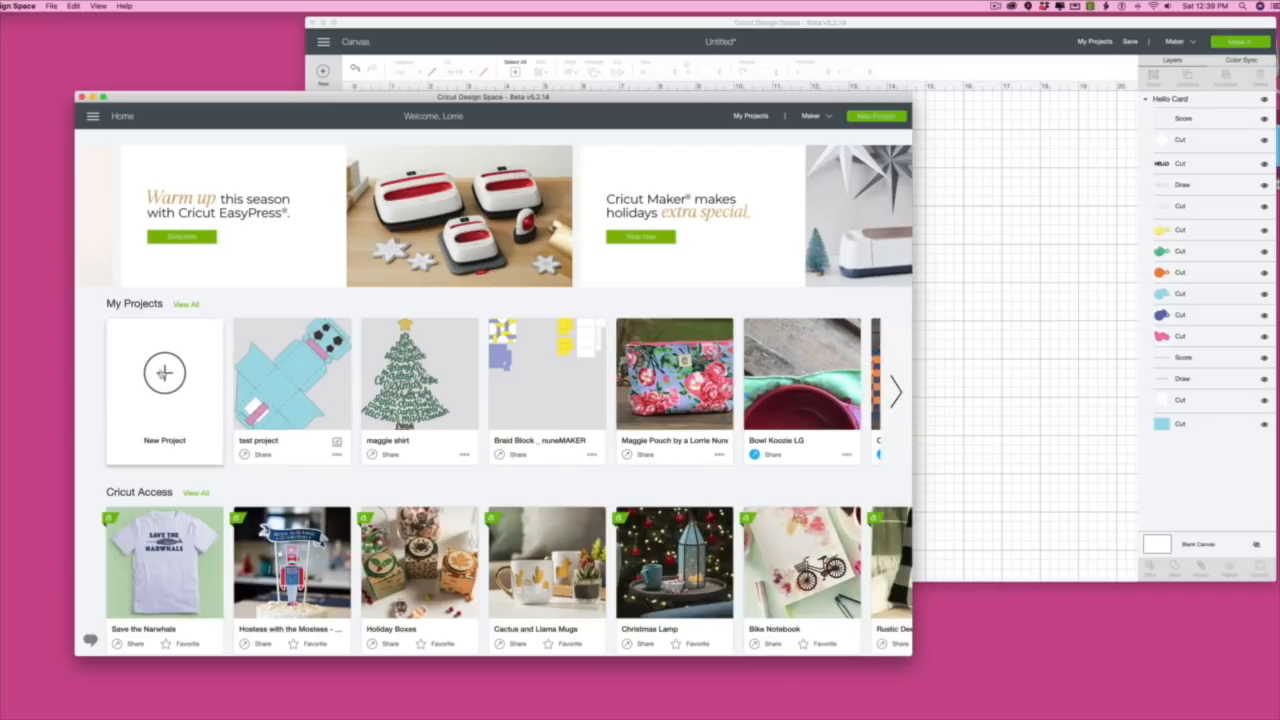
Start a new project, insert the winter bird image, and set the machine to Cricut Explore Family.
{"action": "left_click", "coordinate": [164, 373]}
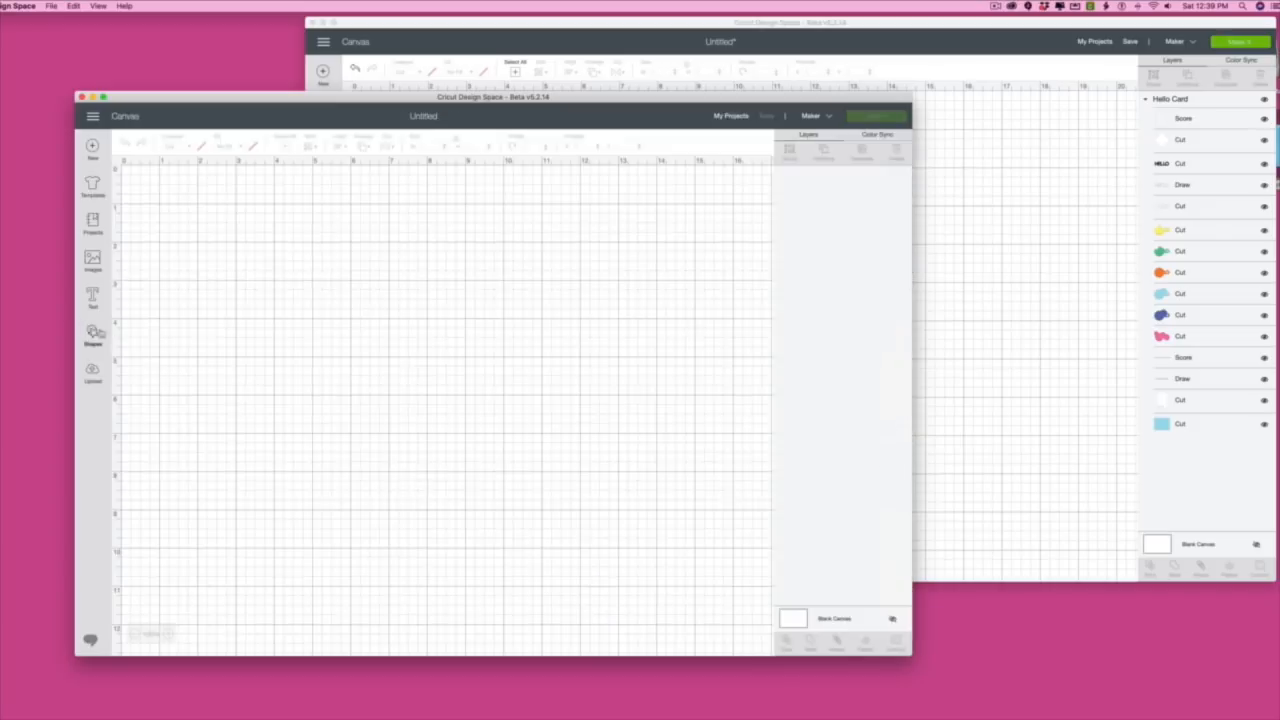
{"action": "left_click", "coordinate": [92, 260]}
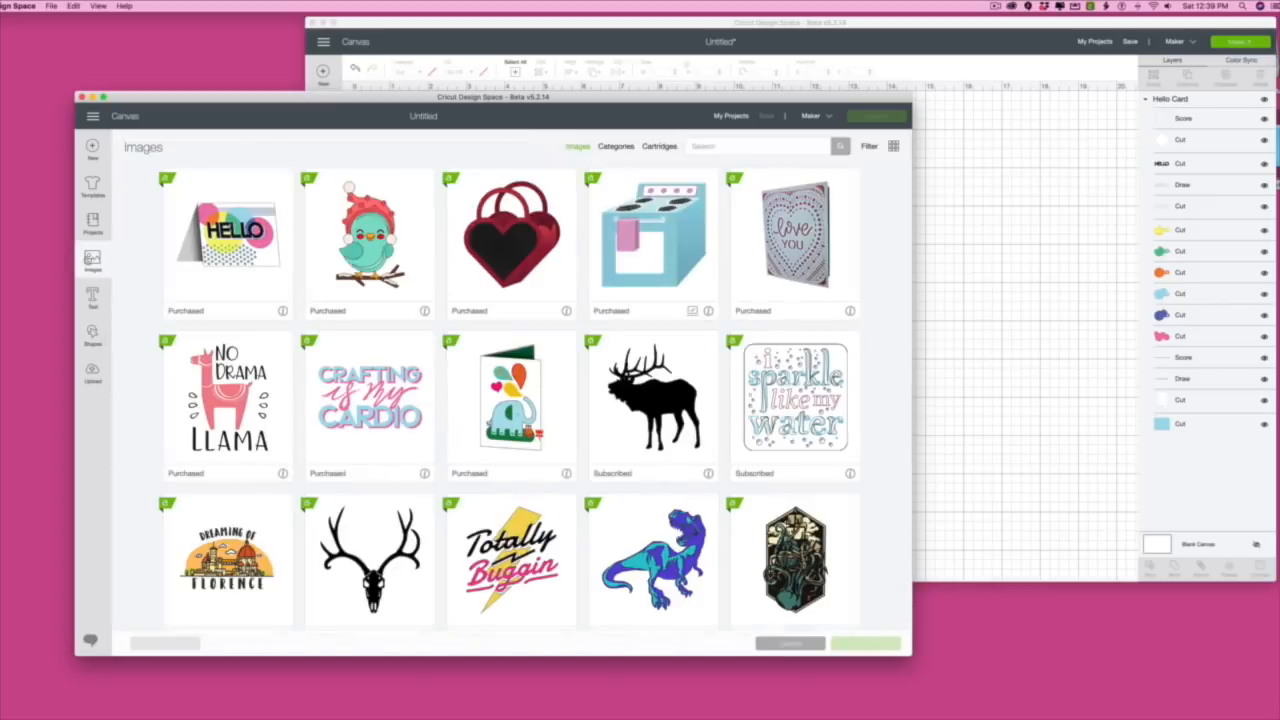
{"action": "left_click", "coordinate": [369, 245]}
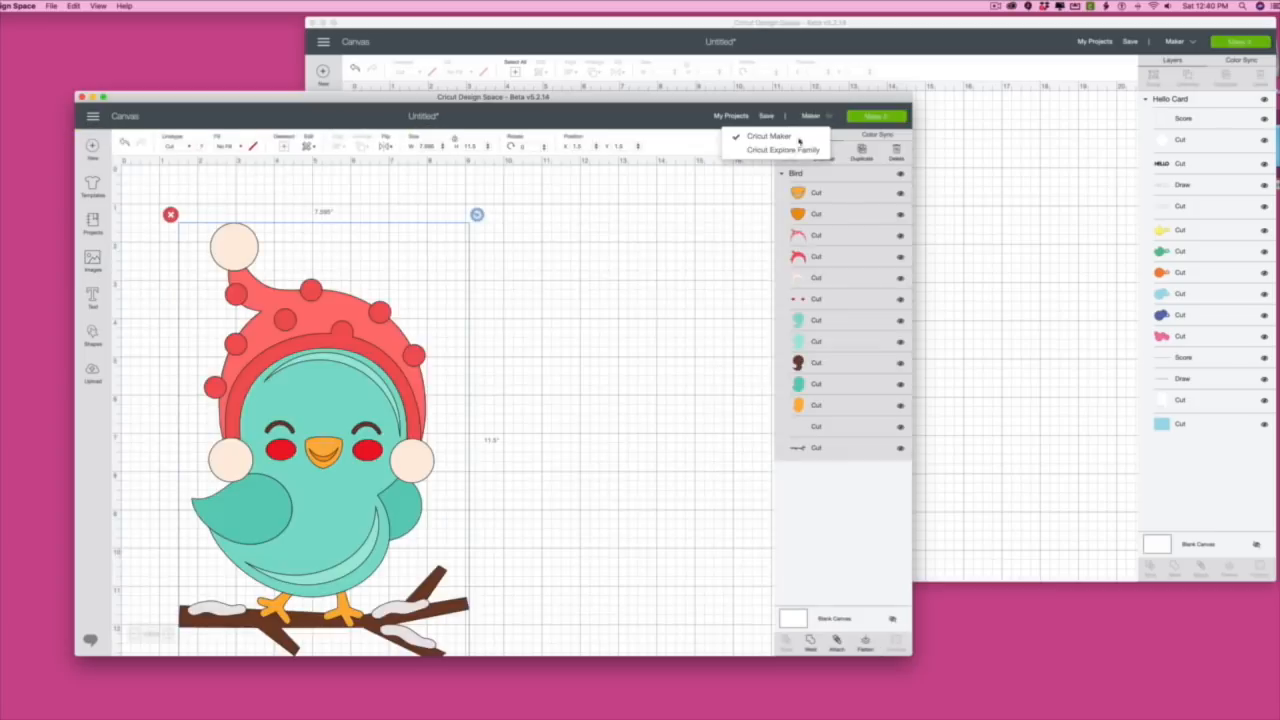
{"action": "left_click", "coordinate": [783, 150]}
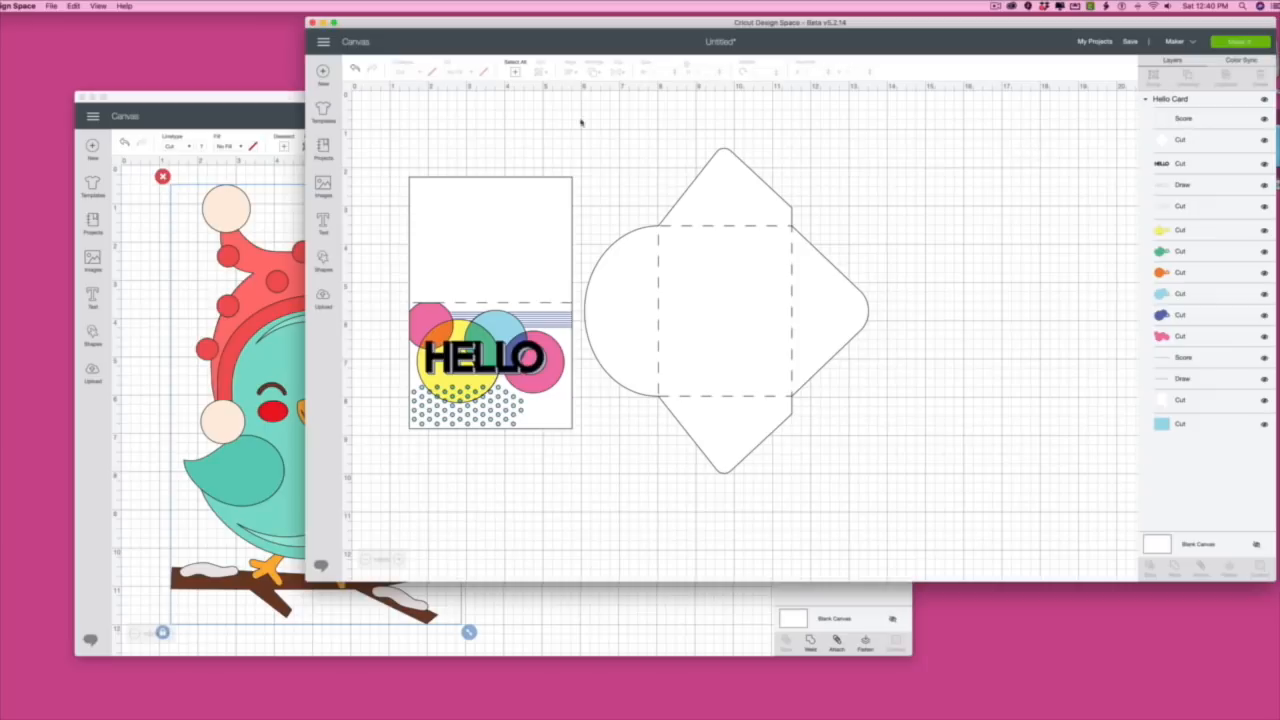
Bring the bird project window forward over the Hello Card window.
{"action": "left_click", "coordinate": [51, 6]}
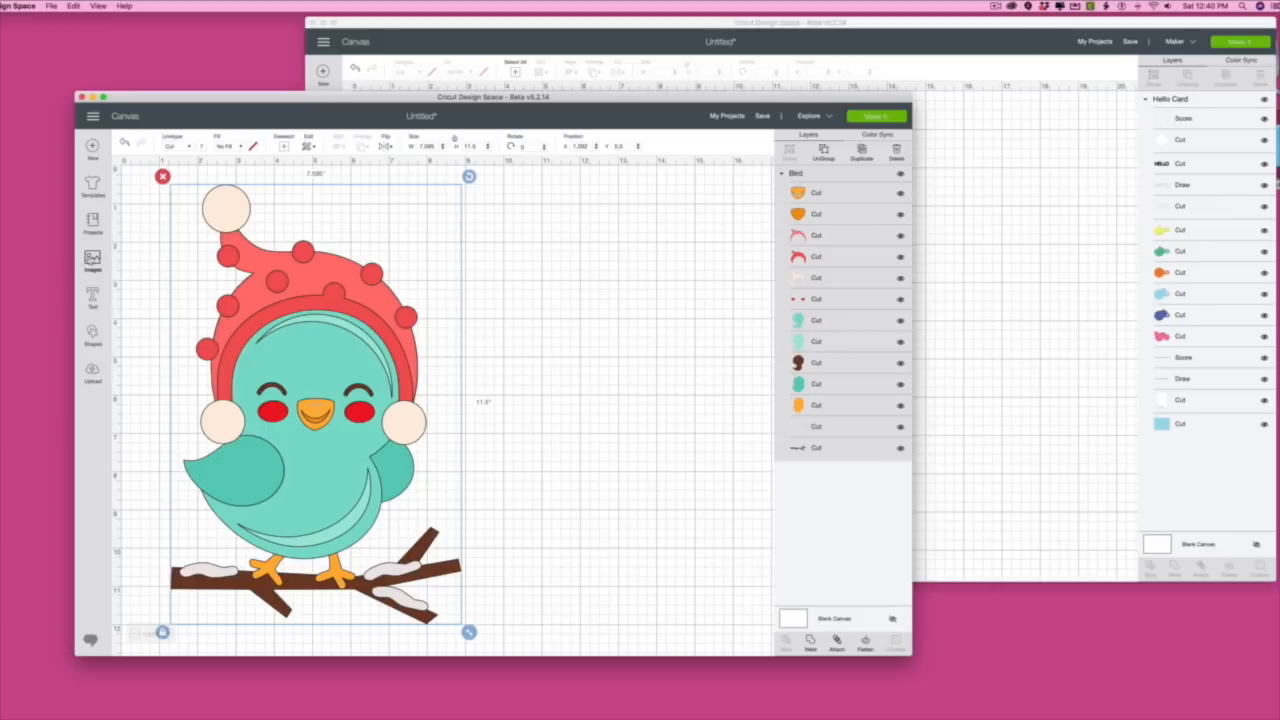
Browse the image library in the bird project window set to the Explore machine.
{"action": "left_click", "coordinate": [92, 258]}
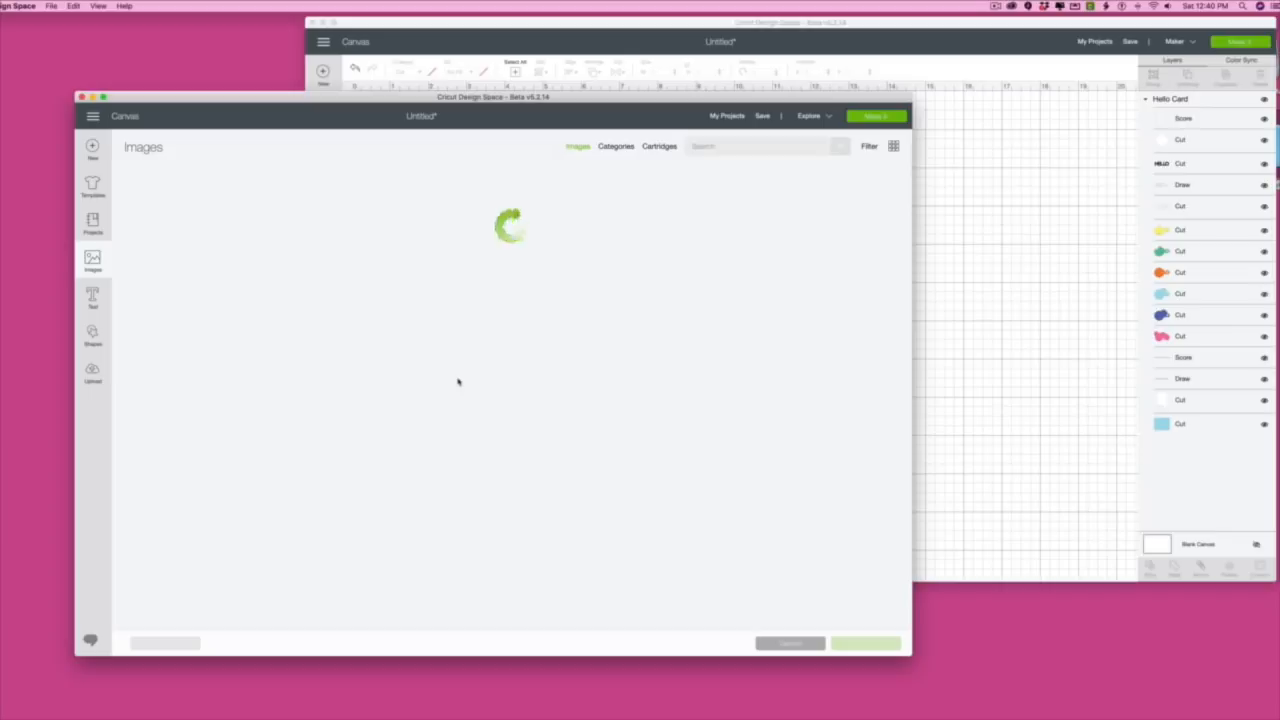
{"action": "mouse_move", "coordinate": [584, 328]}
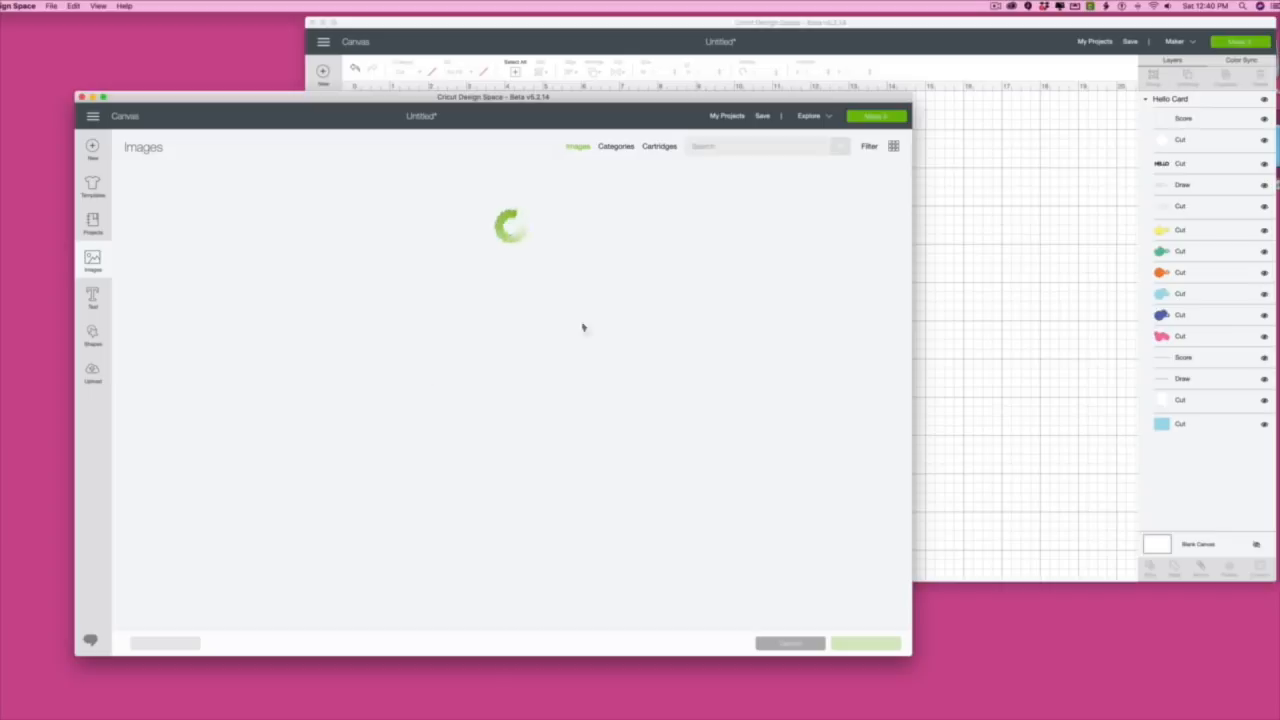
{"action": "mouse_move", "coordinate": [522, 351]}
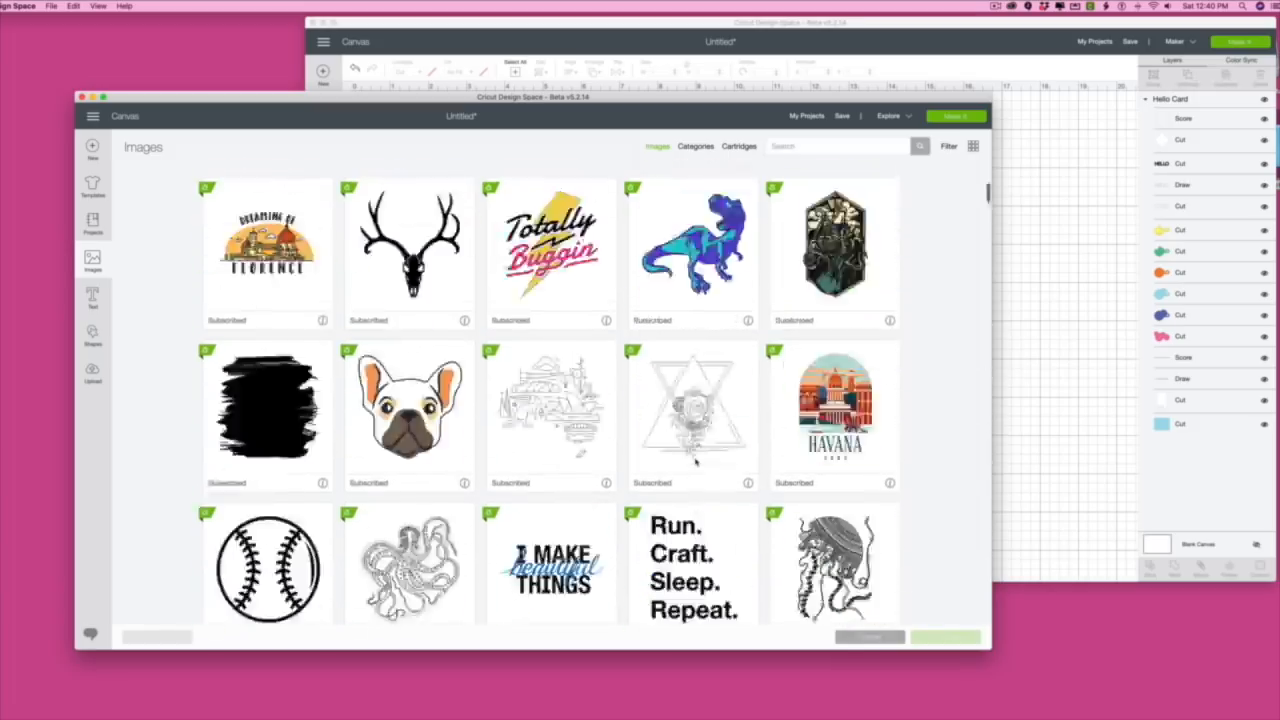
{"action": "scroll", "scroll_direction": "up", "scroll_amount": 3}
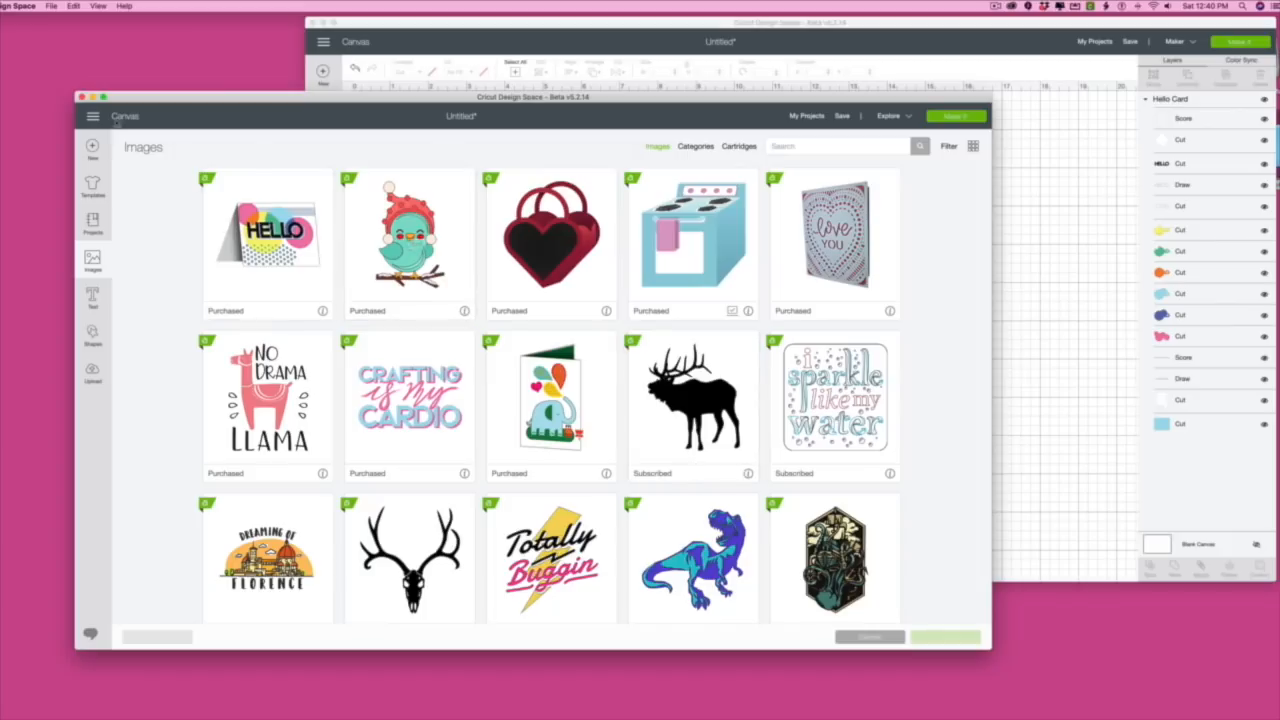
Return to the canvas and save the bird design as the project 'Snowbird'.
{"action": "left_click", "coordinate": [408, 235]}
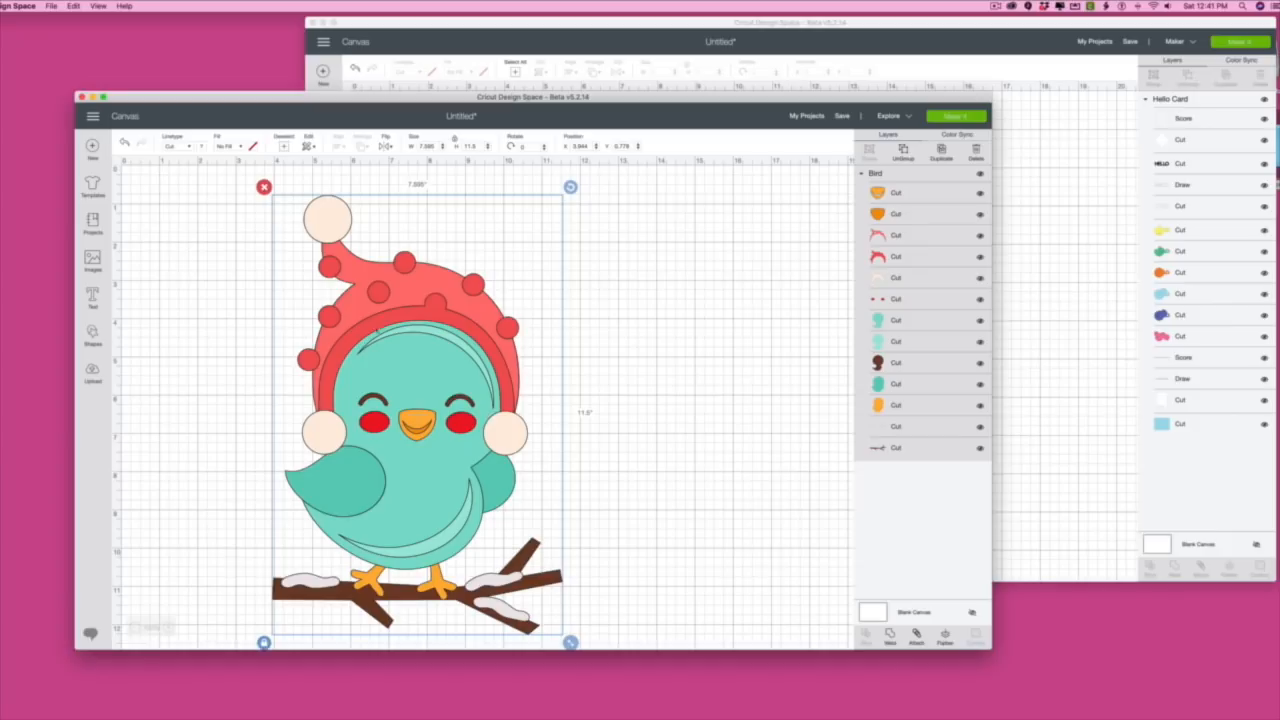
{"action": "left_click", "coordinate": [841, 116]}
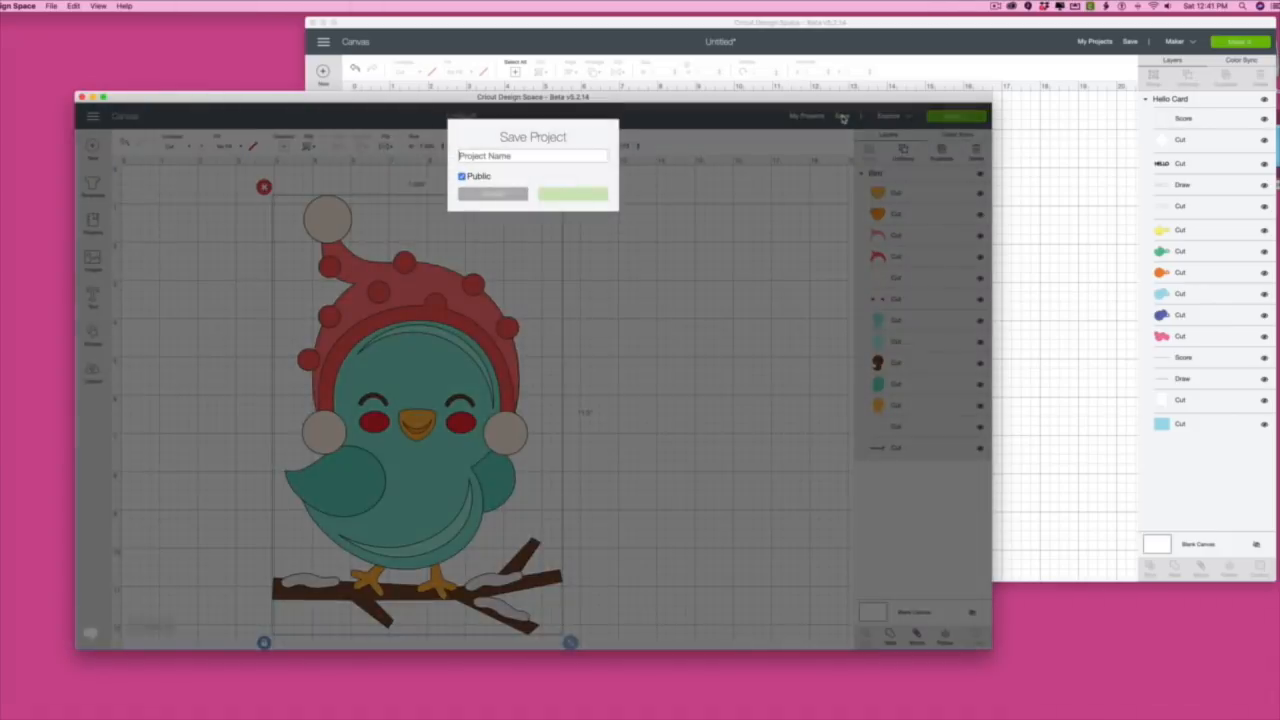
{"action": "type", "text": "Snowbird"}
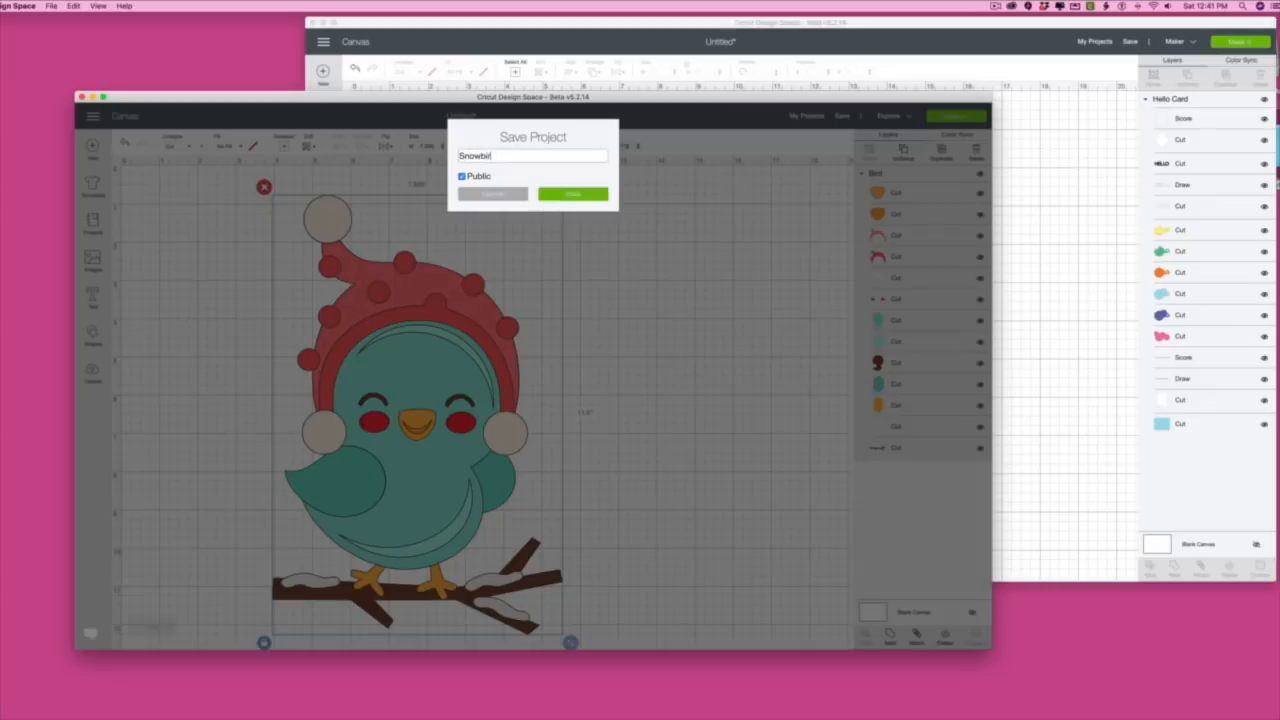
{"action": "left_click", "coordinate": [572, 193]}
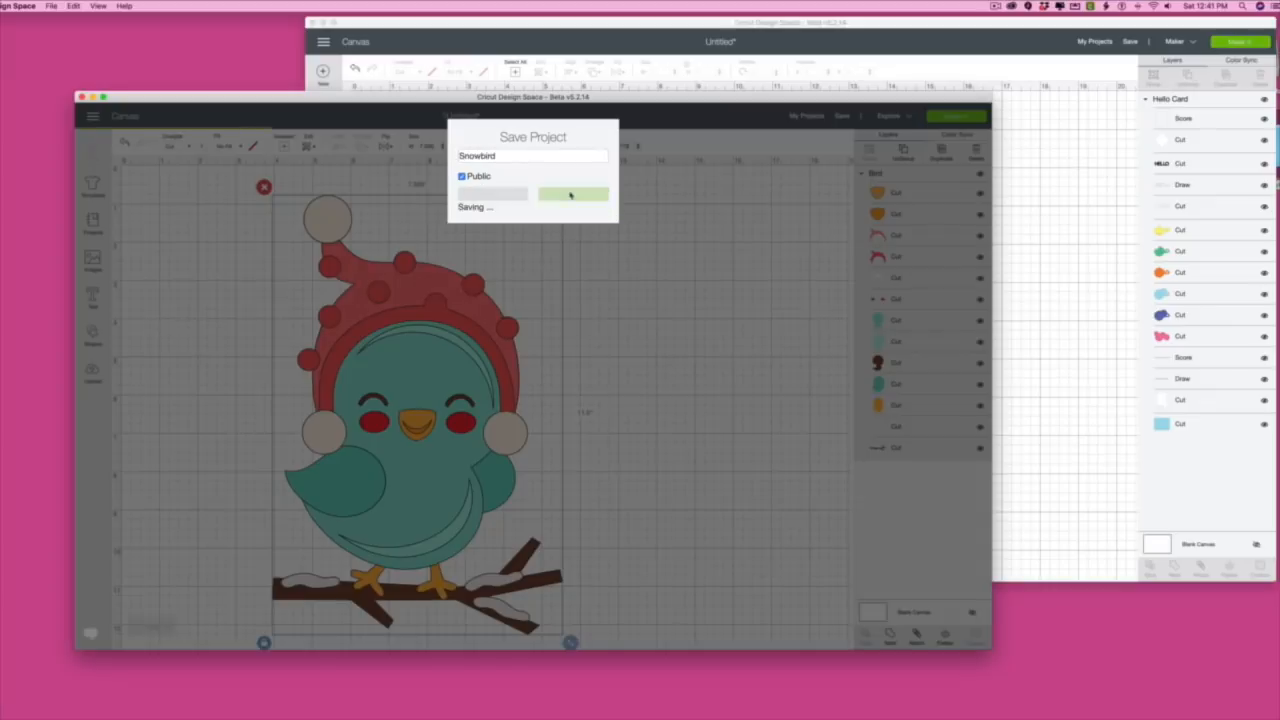
{"action": "left_click", "coordinate": [573, 193]}
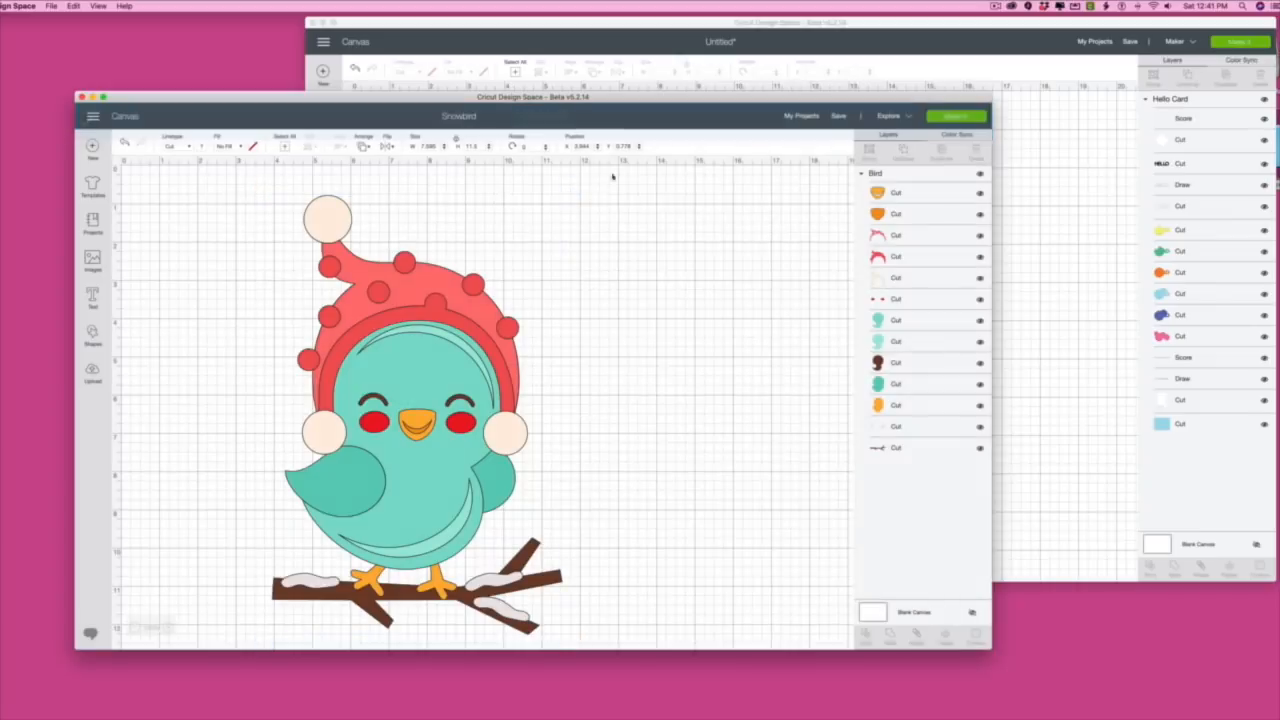
{"action": "mouse_move", "coordinate": [637, 182]}
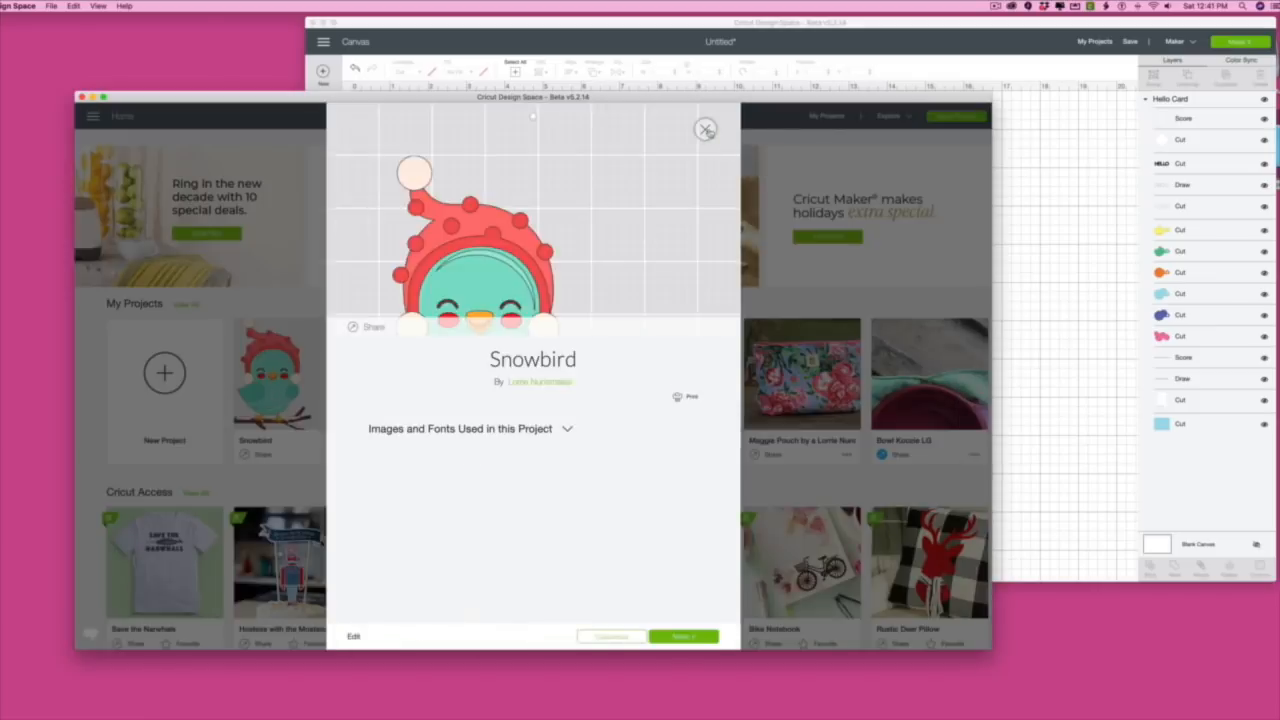
Close the Snowbird project details to return to My Projects for offline marking.
{"action": "left_click", "coordinate": [705, 129]}
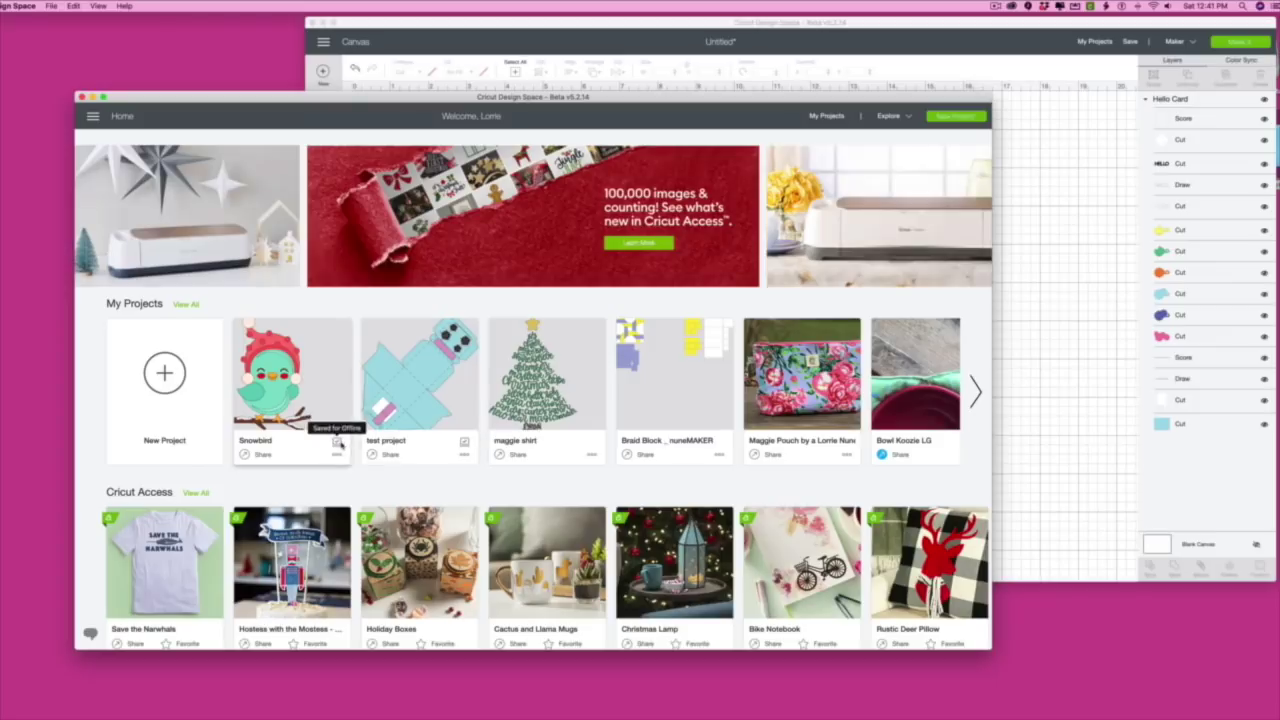
{"action": "mouse_move", "coordinate": [440, 453]}
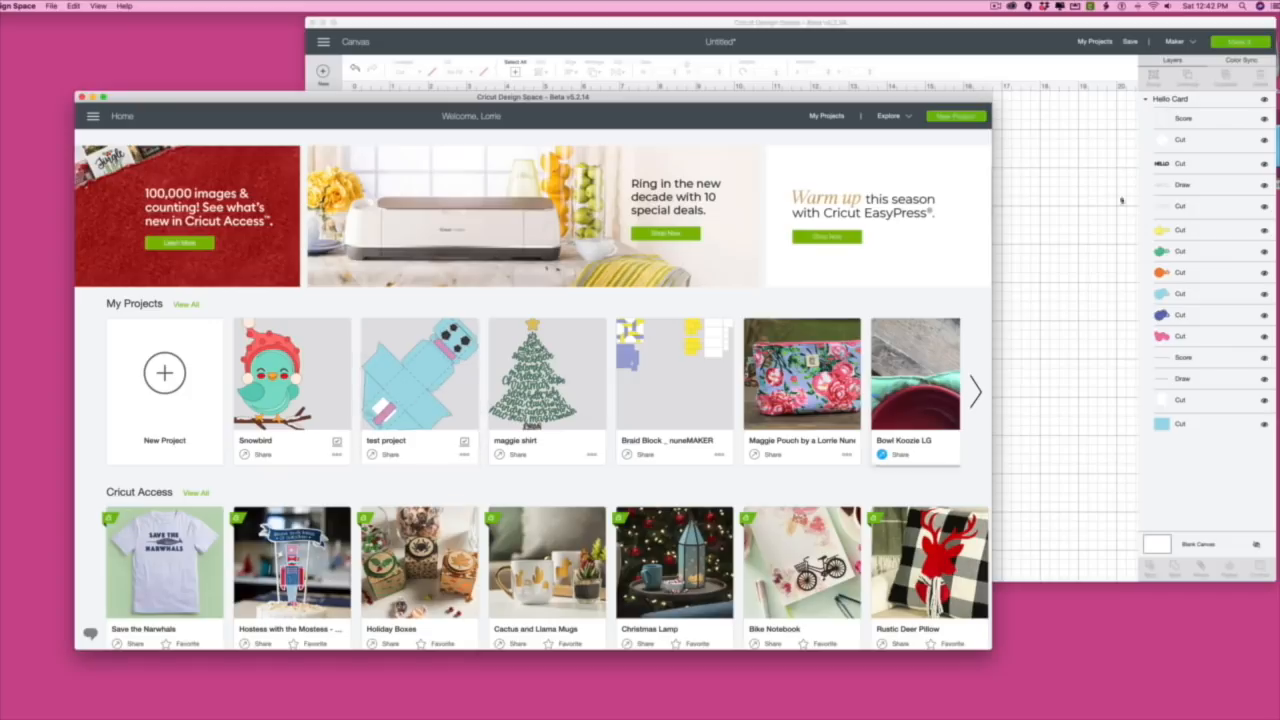
From My Projects while offline, open Snowbird and send it to Make It for mat sorting.
{"action": "left_click", "coordinate": [1153, 6]}
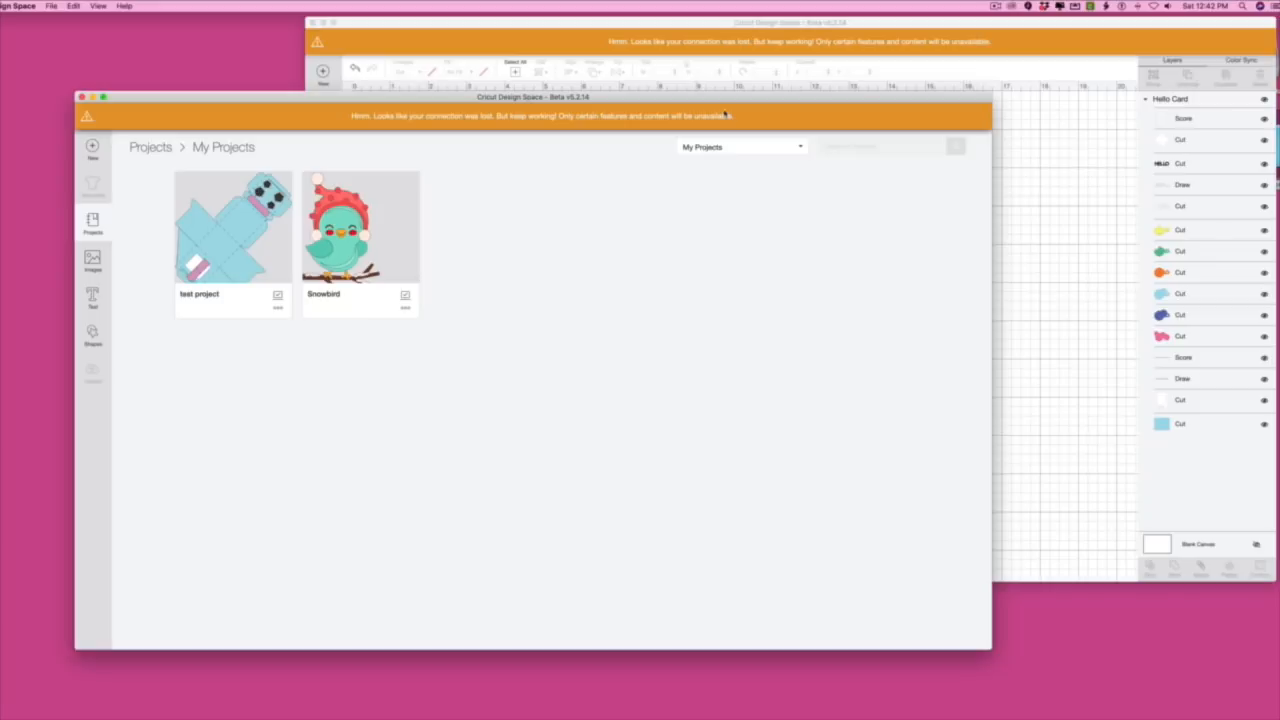
{"action": "mouse_move", "coordinate": [809, 197]}
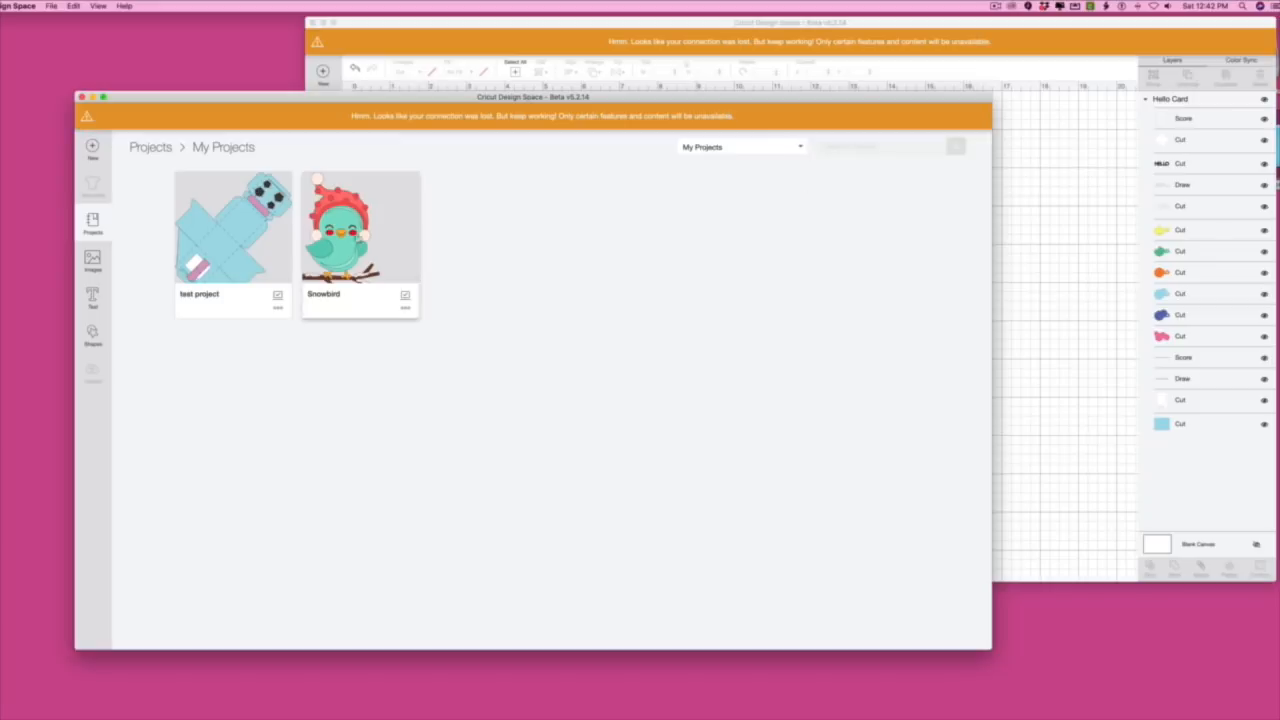
{"action": "left_click", "coordinate": [360, 227]}
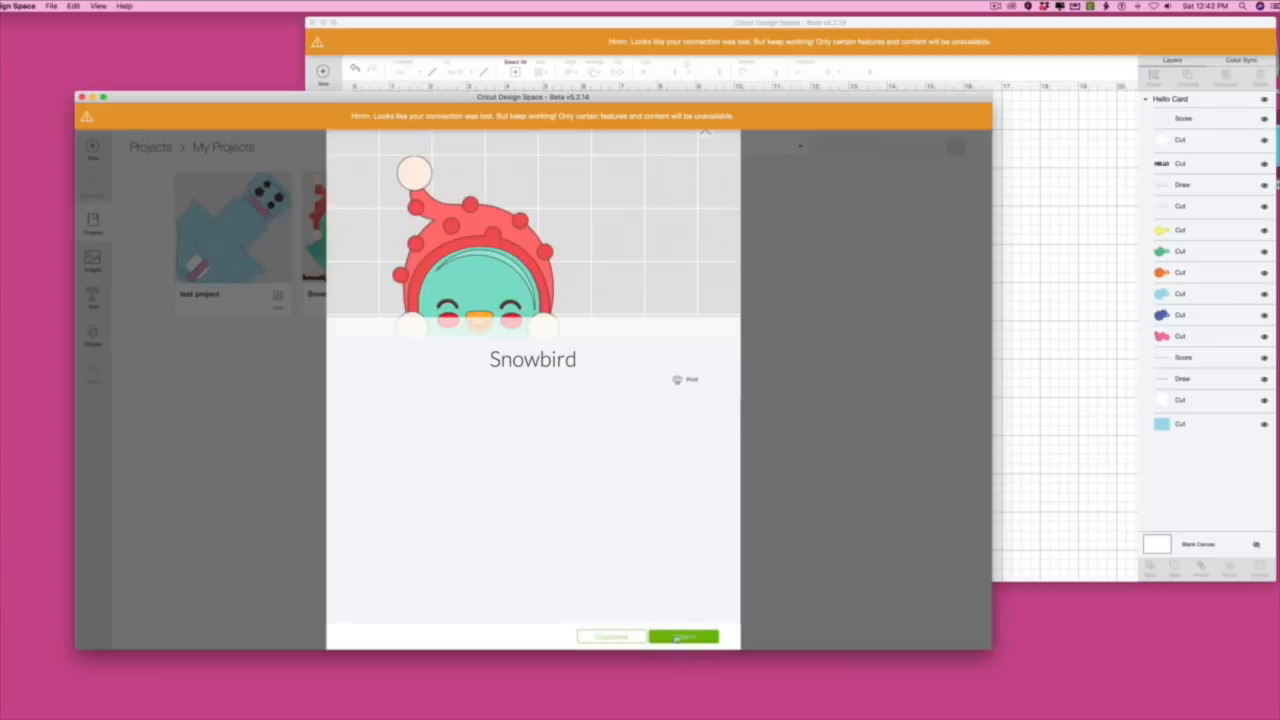
{"action": "left_click", "coordinate": [683, 637]}
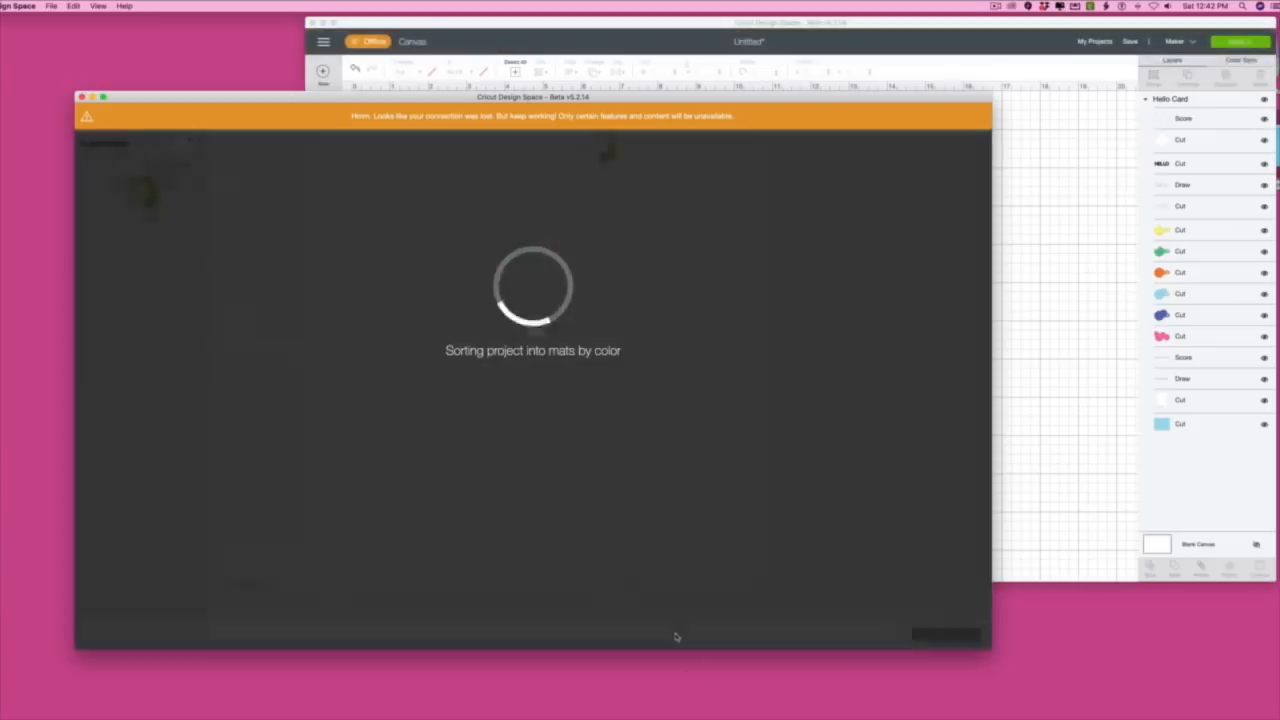